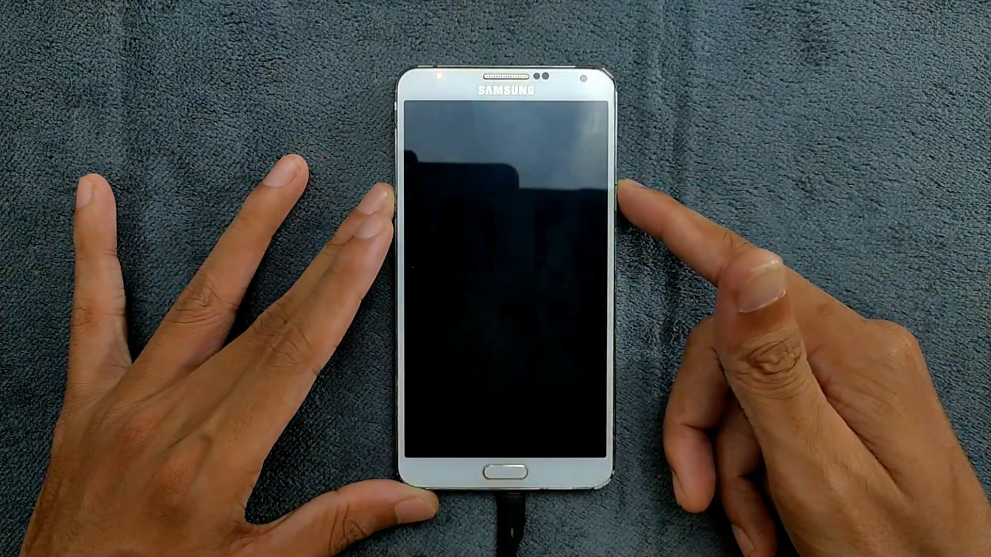
Wake the Galaxy Note 3's screen to bring up ViperOS.
left_click(622, 186)
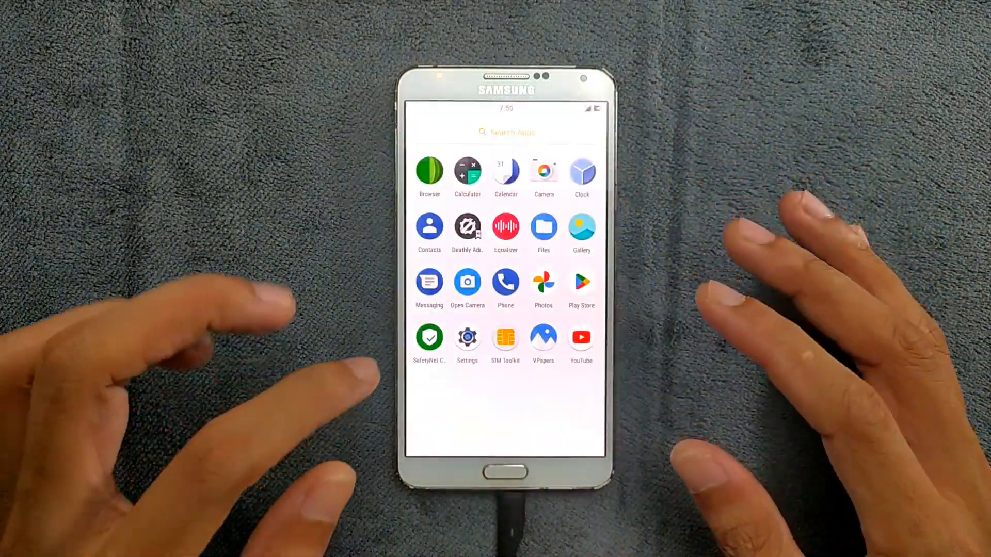
Open About phone in Settings and scroll through the ViperOS build and Android 7.1.2 status.
left_click(467, 337)
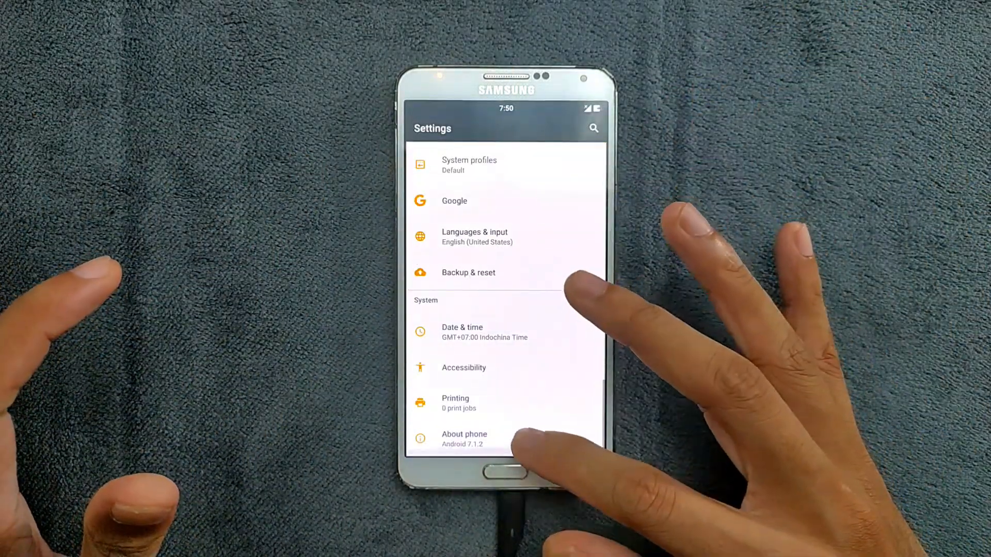
left_click(465, 439)
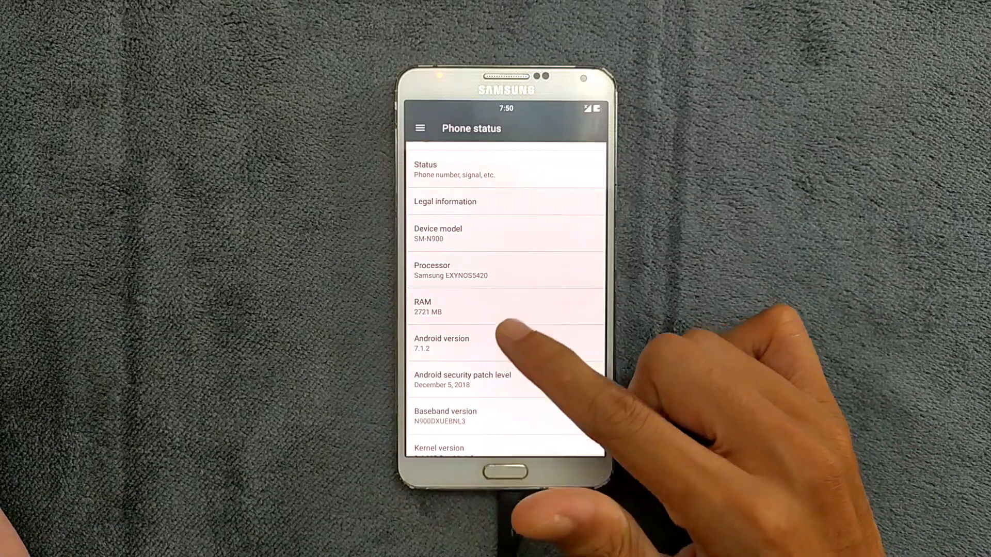
scroll("down", 3)
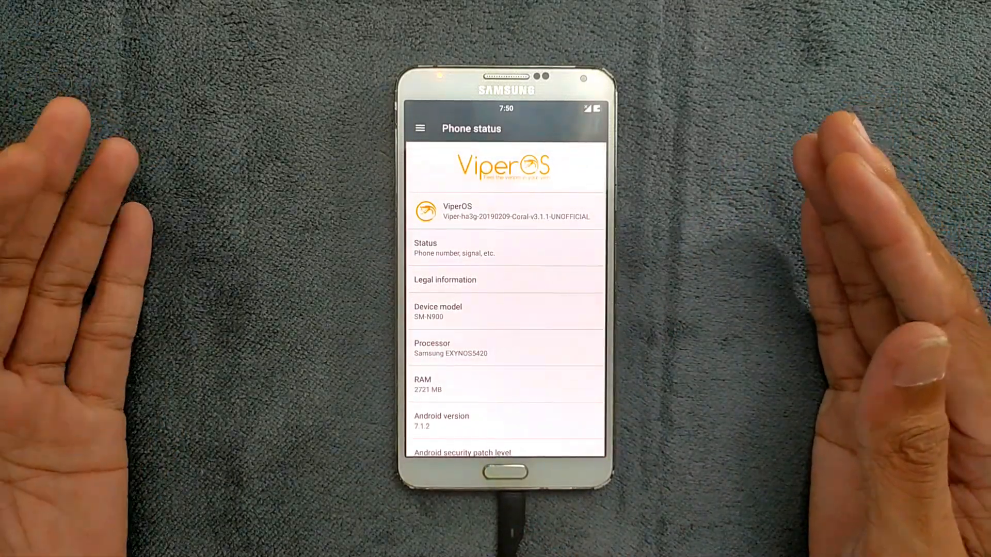
scroll("down", 3)
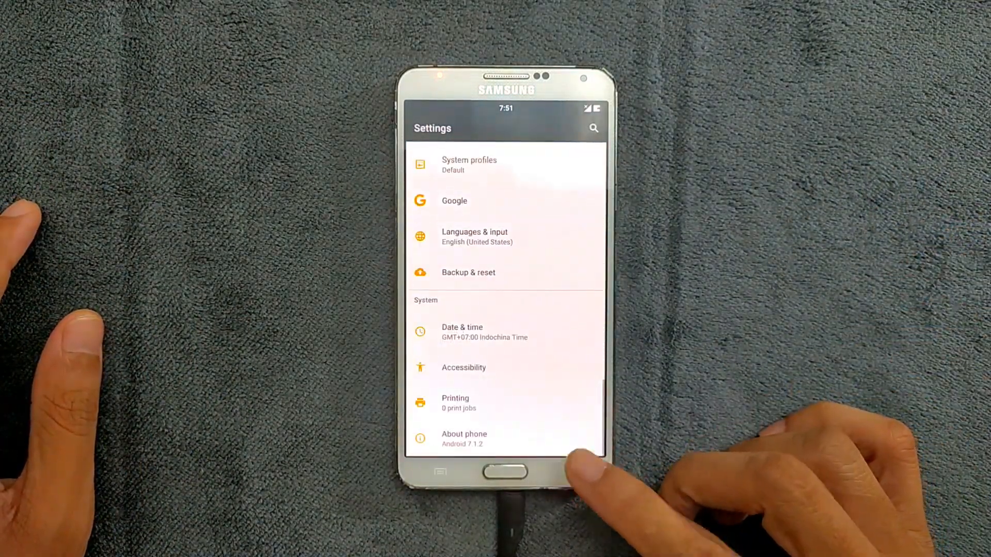
Leave Settings and return to the ViperOS app drawer.
left_click(505, 472)
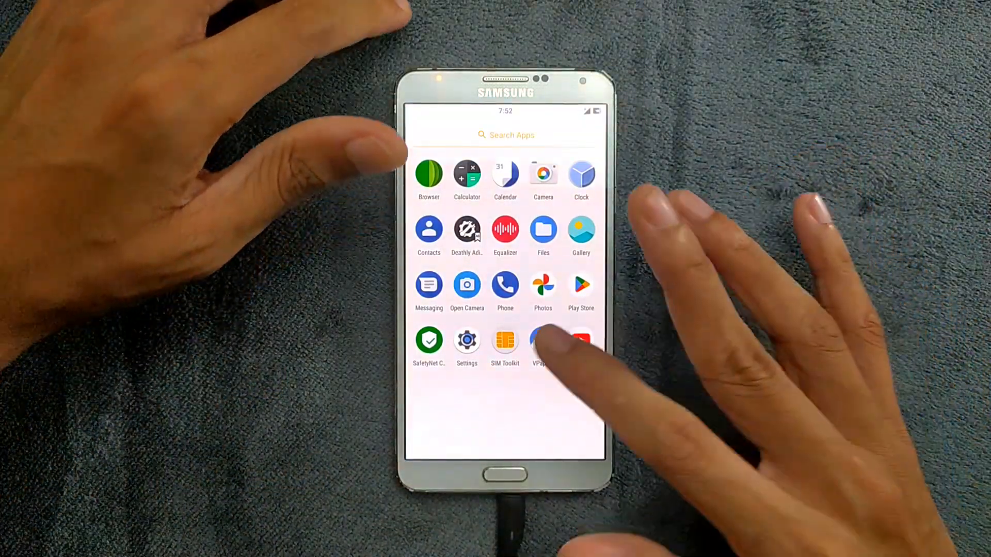
Inspect the AndroidAP WPA2 Wi-Fi hotspot setup under Tethering & portable hotspot, then leave.
left_click(467, 339)
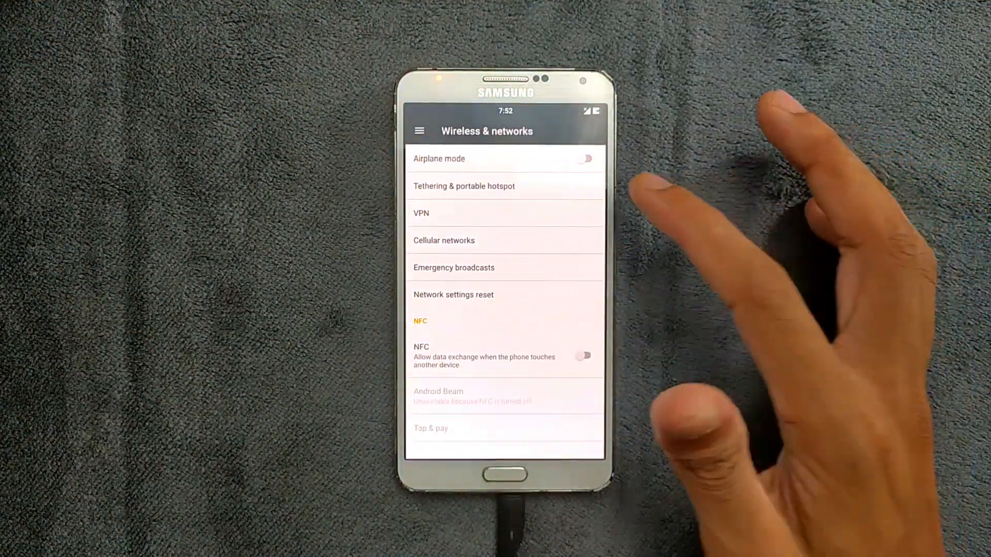
left_click(463, 185)
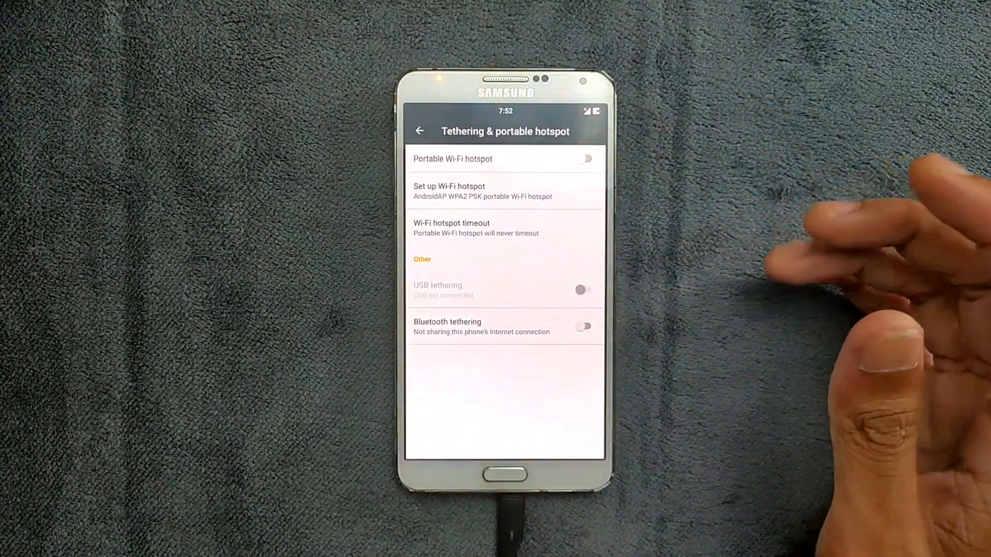
left_click(476, 227)
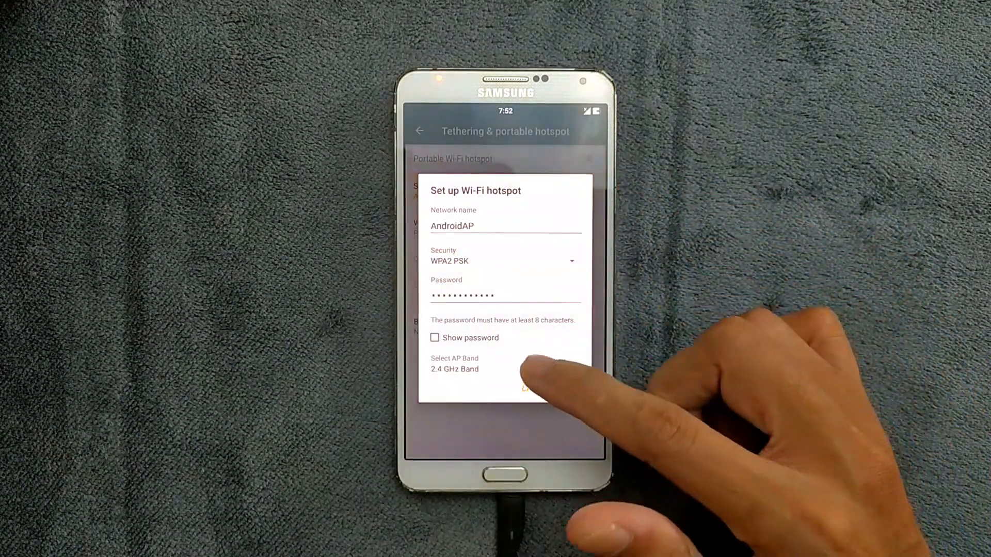
left_click(531, 388)
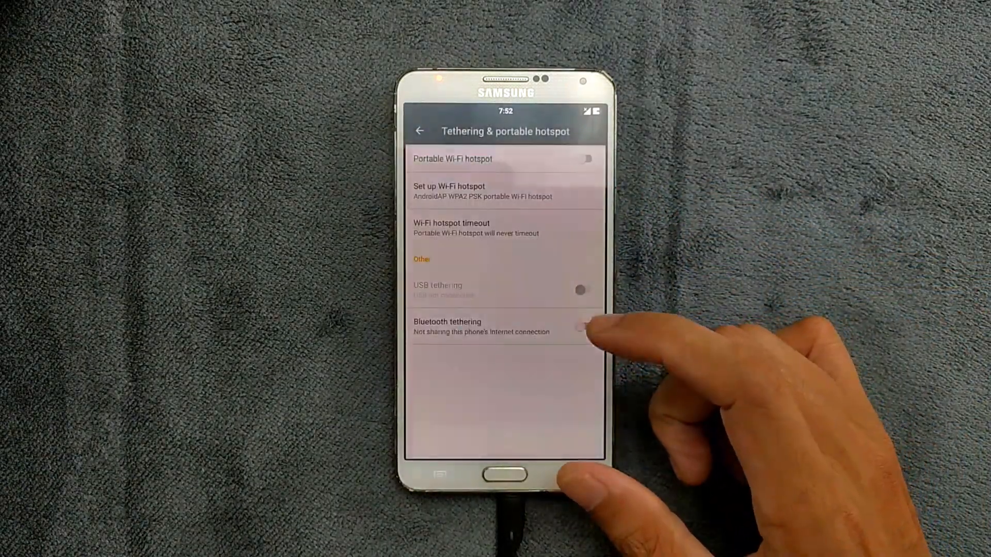
left_click(419, 132)
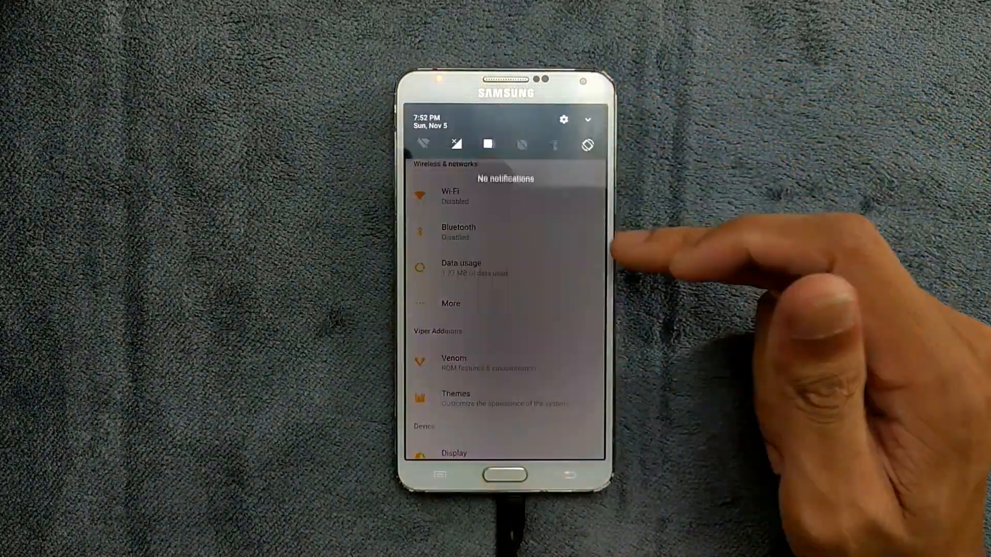
Dismiss the notification shade and open Venom under Viper Additions.
left_click(586, 121)
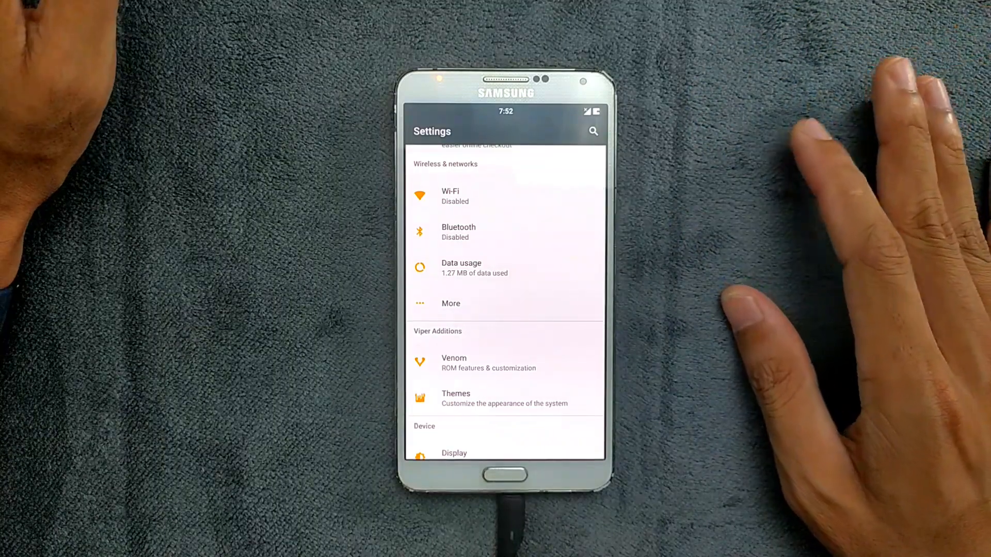
mouse_move(822, 253)
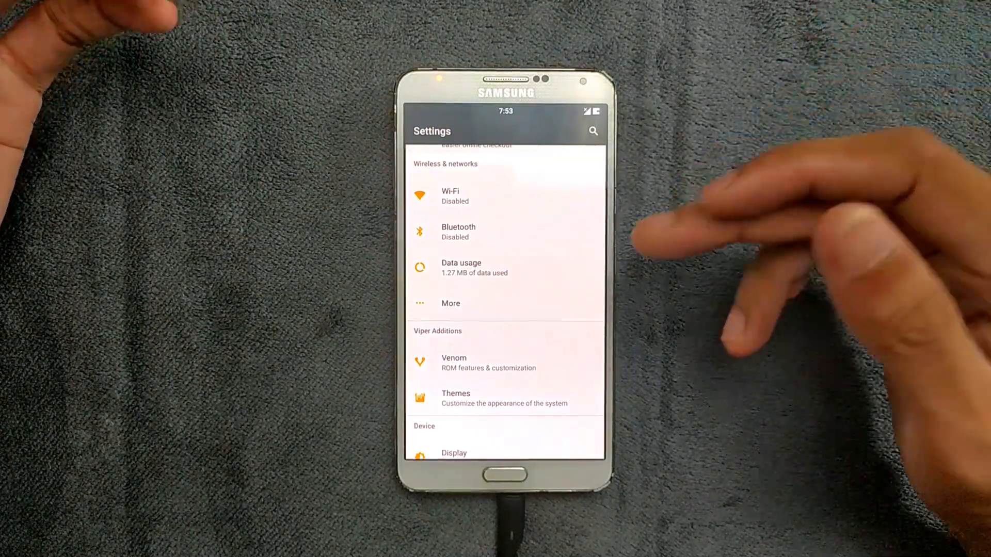
left_click(453, 362)
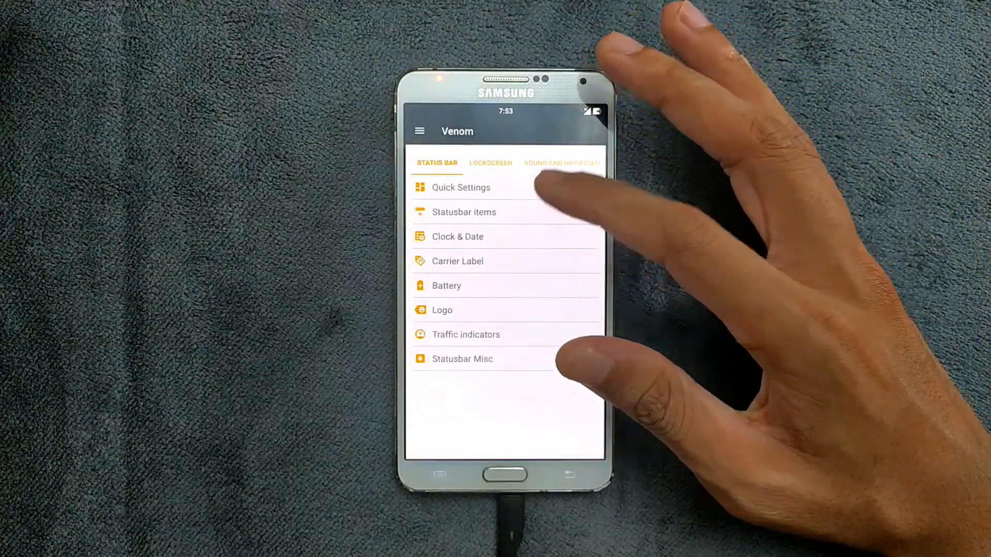
Browse Venom's tabs to System options (navigation bar, recents, power menu), then go back.
left_click(463, 211)
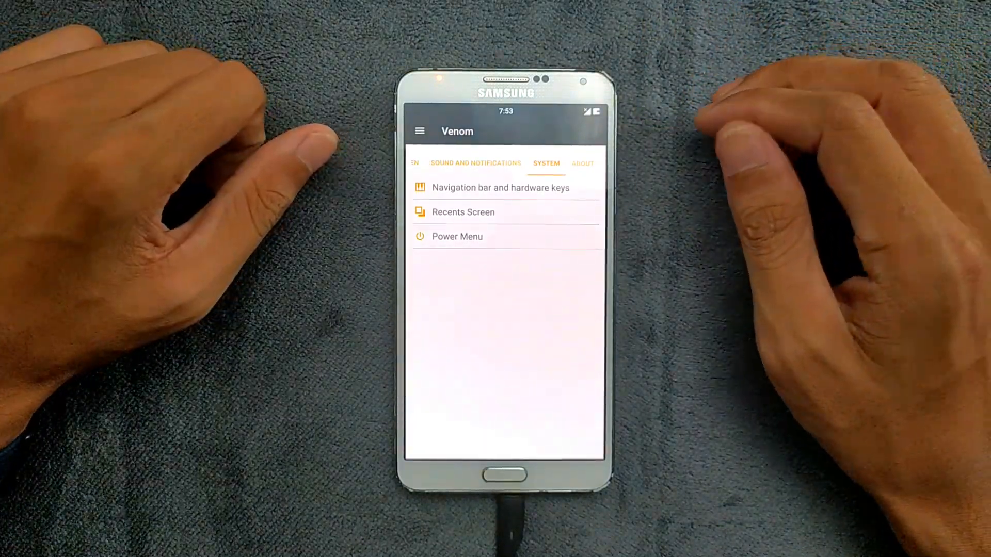
left_click(512, 188)
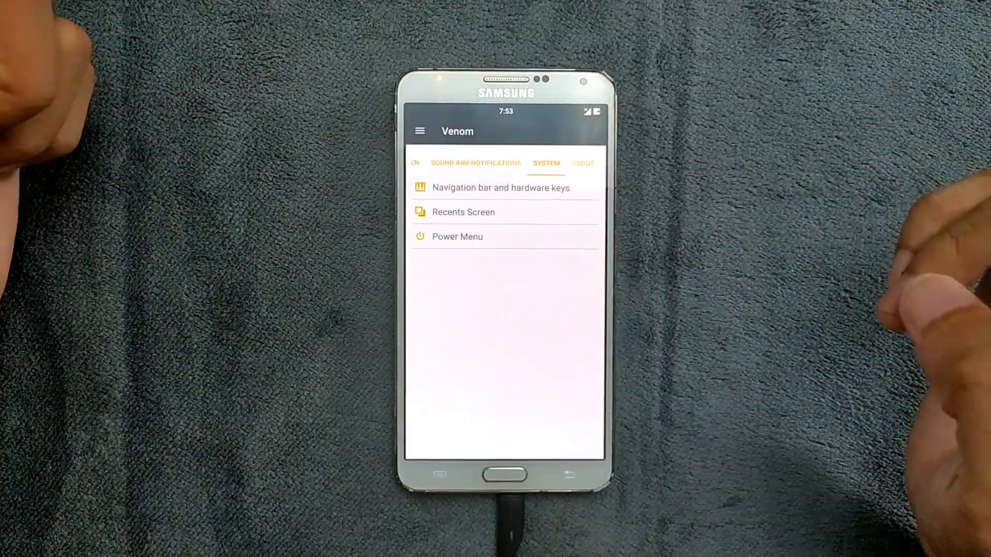
left_click(582, 163)
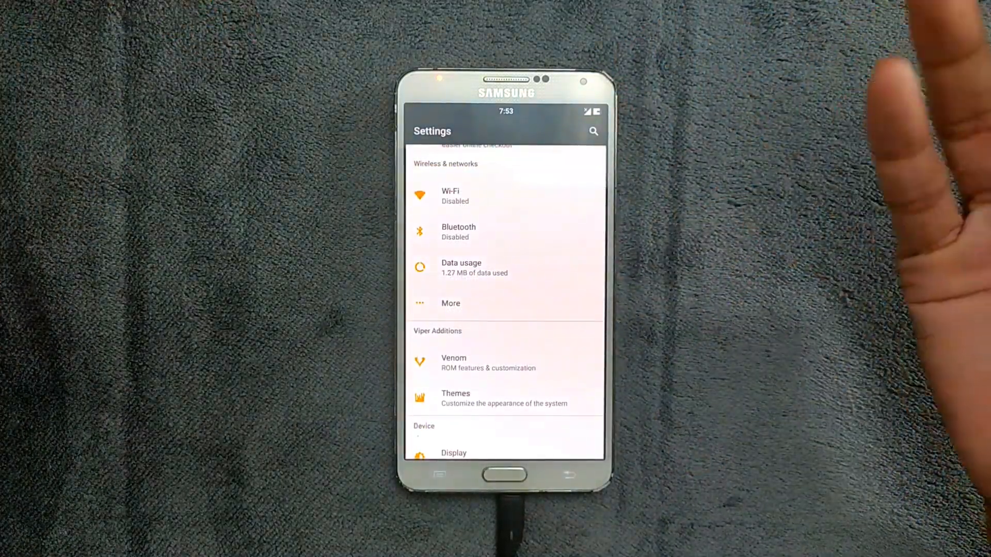
Set the ViperOS Themes accent colour to red and restart the system UI.
scroll("down", 3)
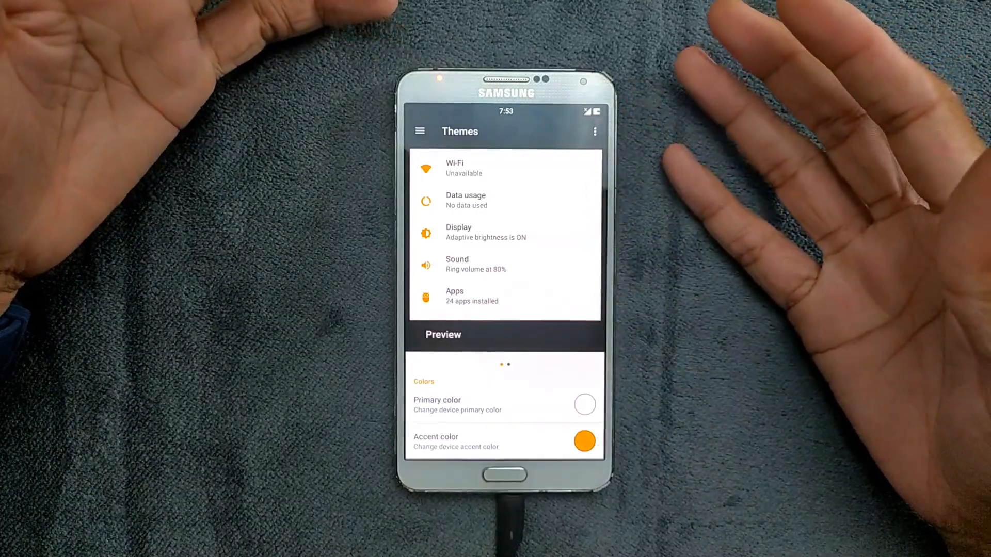
left_click(503, 404)
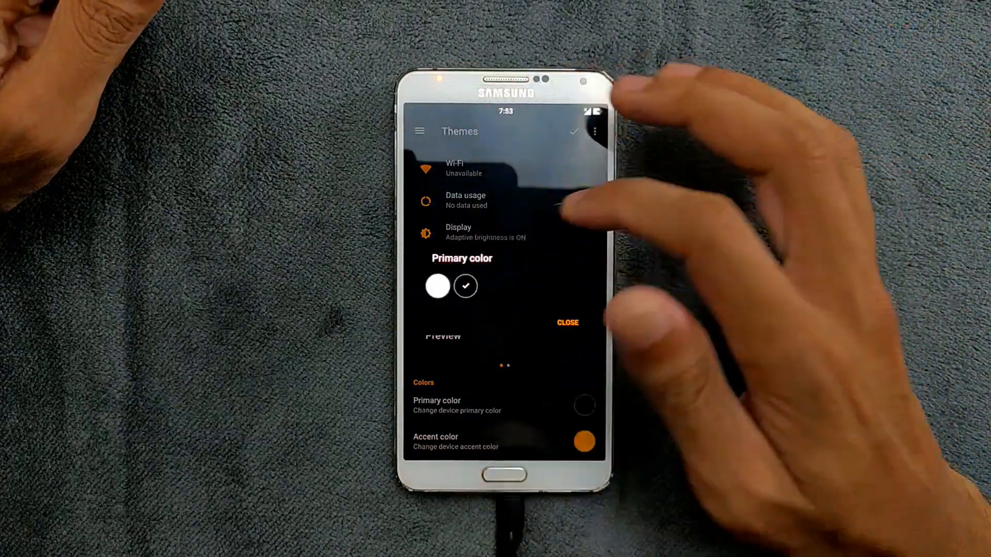
left_click(567, 322)
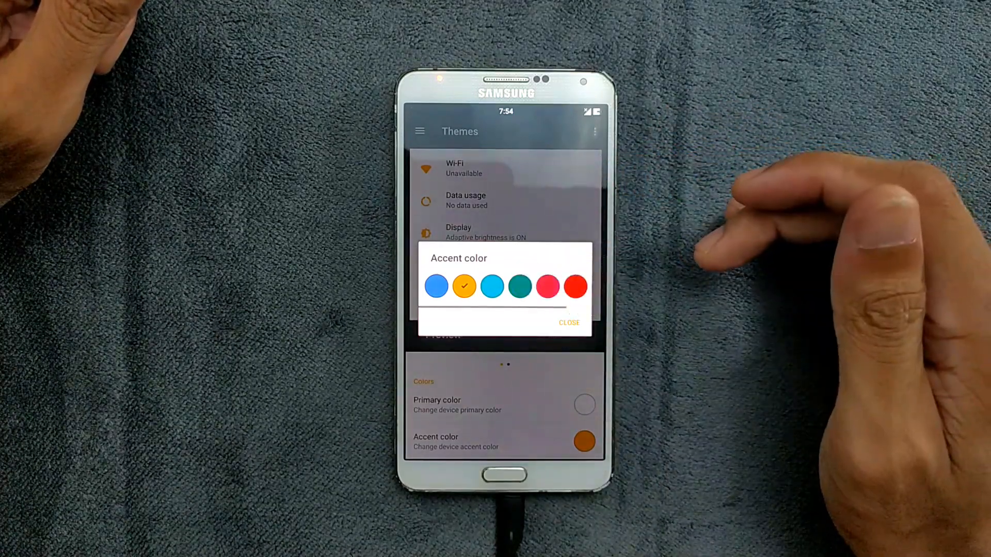
left_click(574, 286)
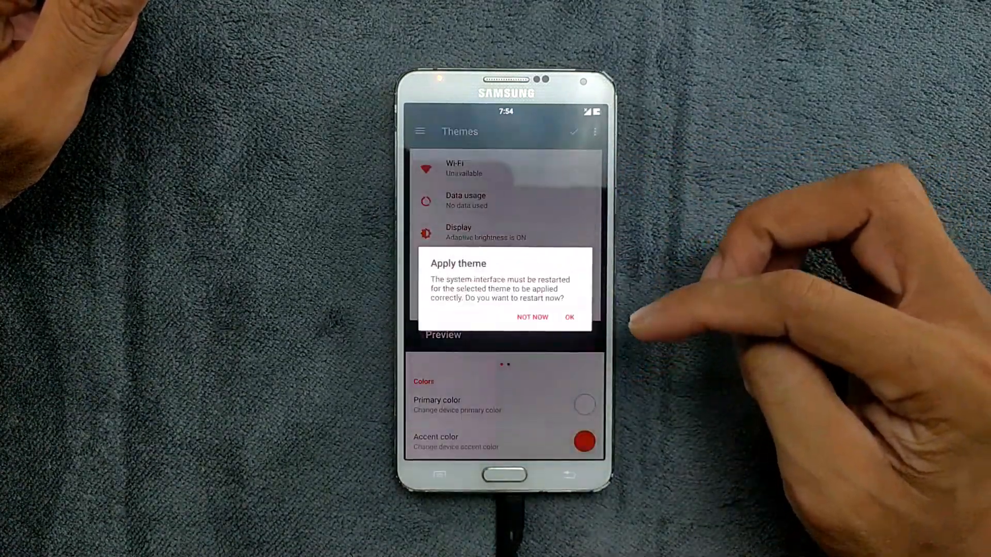
left_click(532, 316)
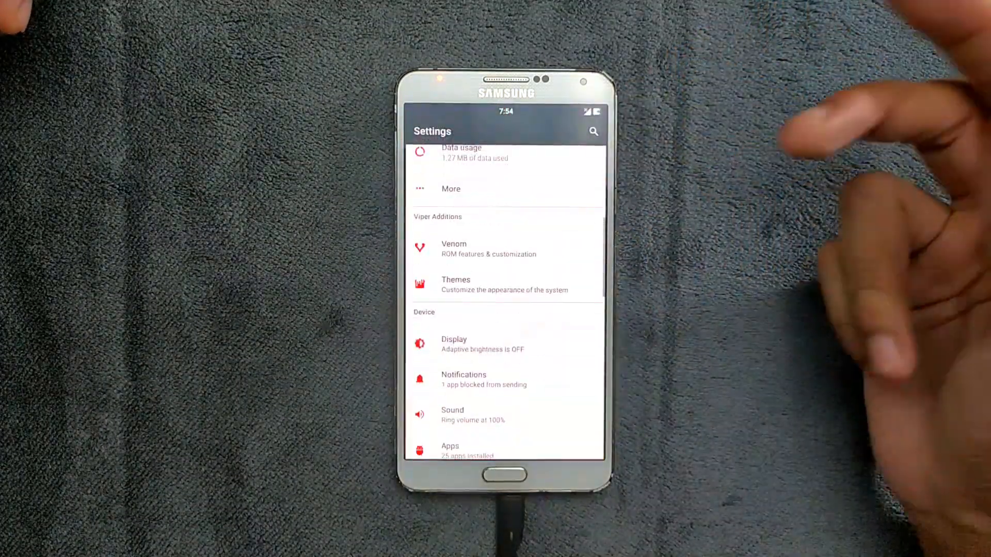
scroll("down", 3)
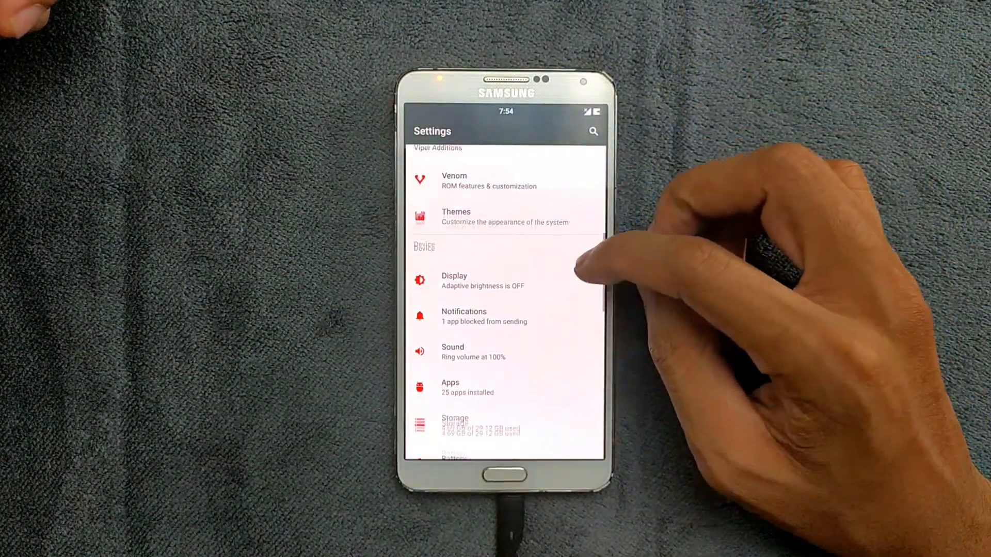
scroll("down", 3)
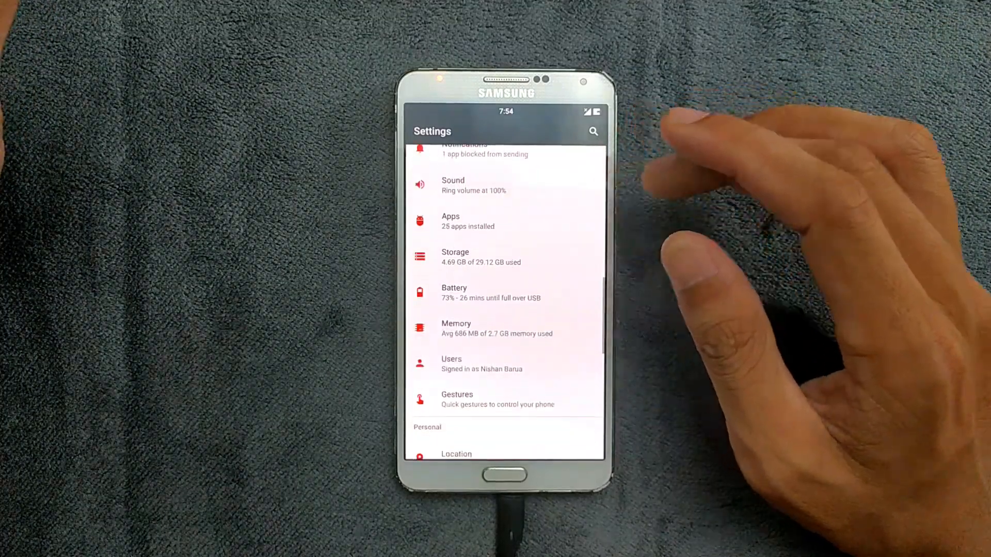
mouse_move(582, 316)
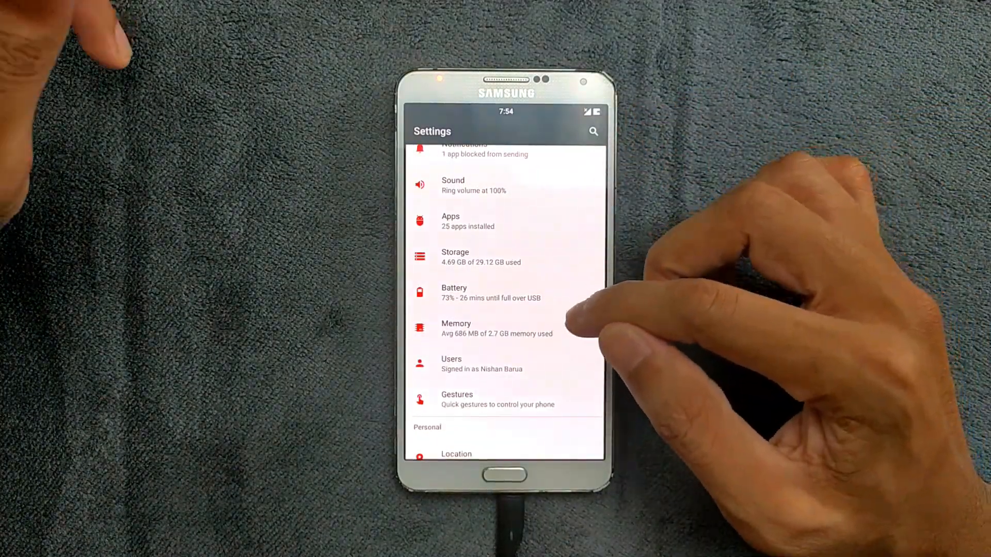
left_click(456, 328)
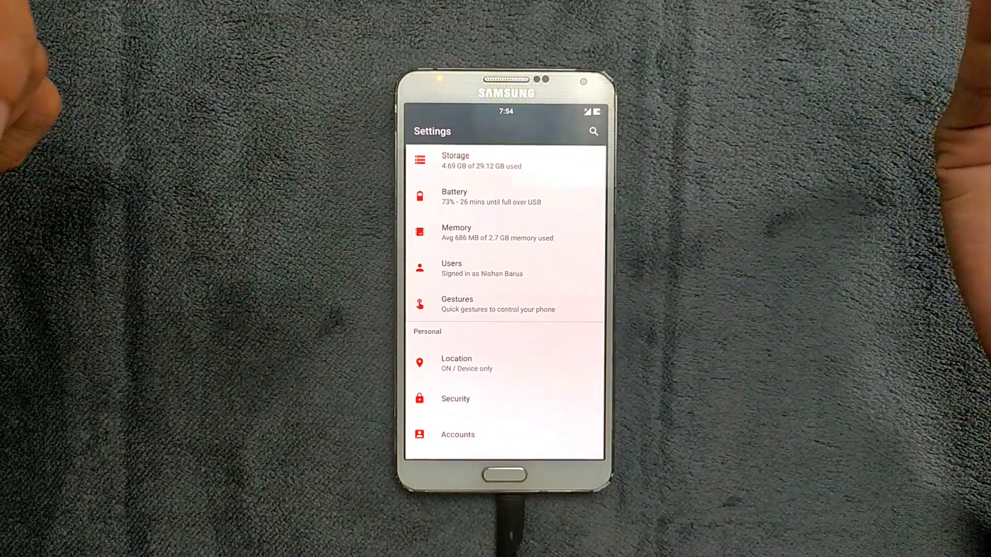
mouse_move(757, 126)
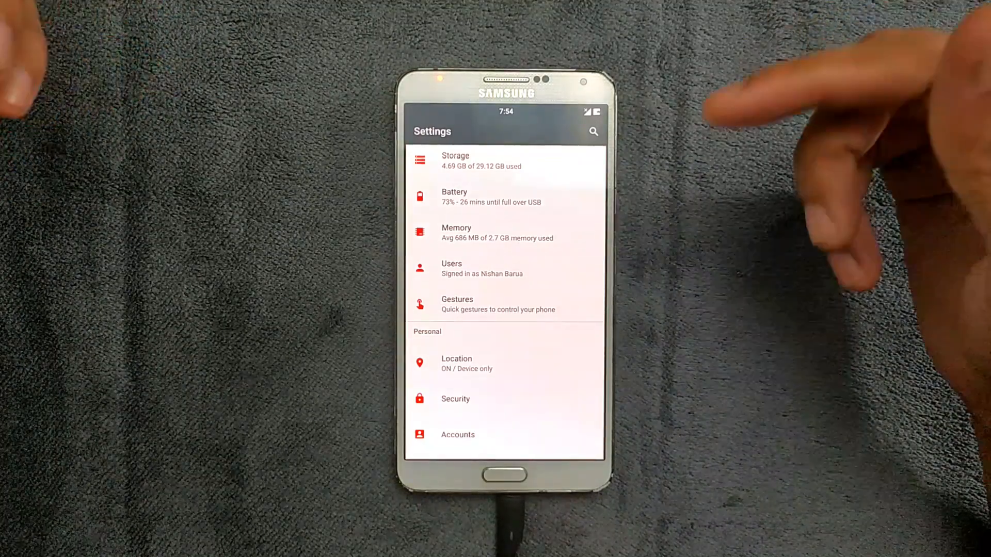
scroll("down", 3)
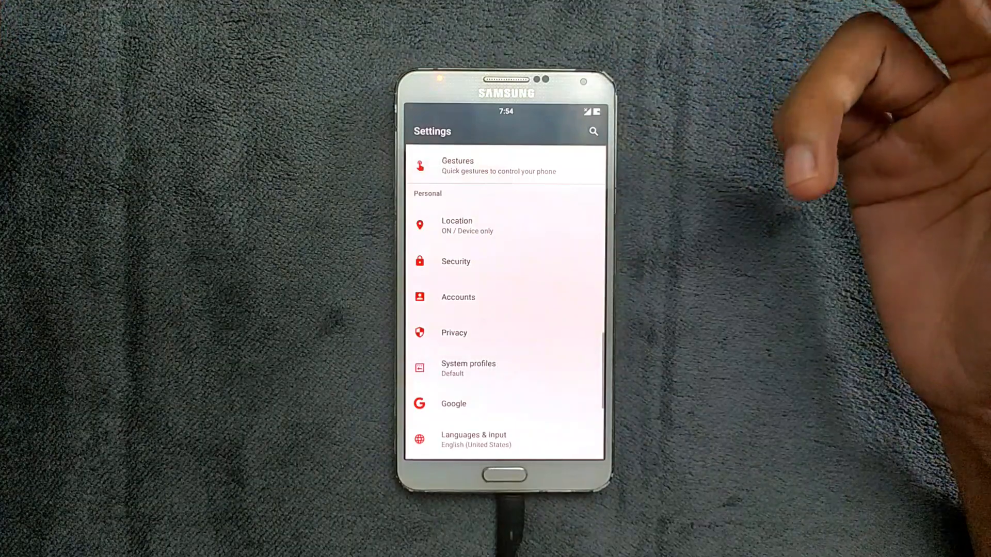
scroll("down", 3)
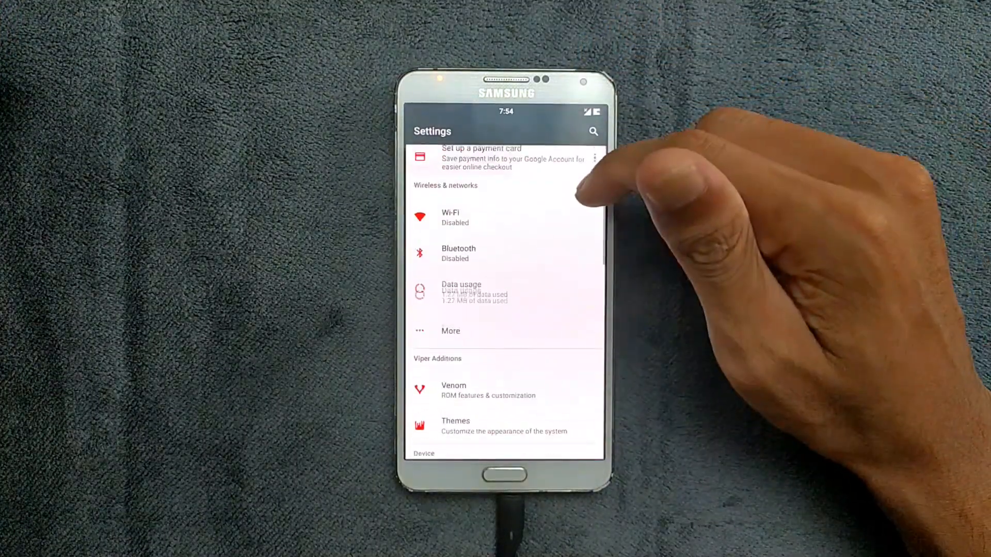
scroll("down", 3)
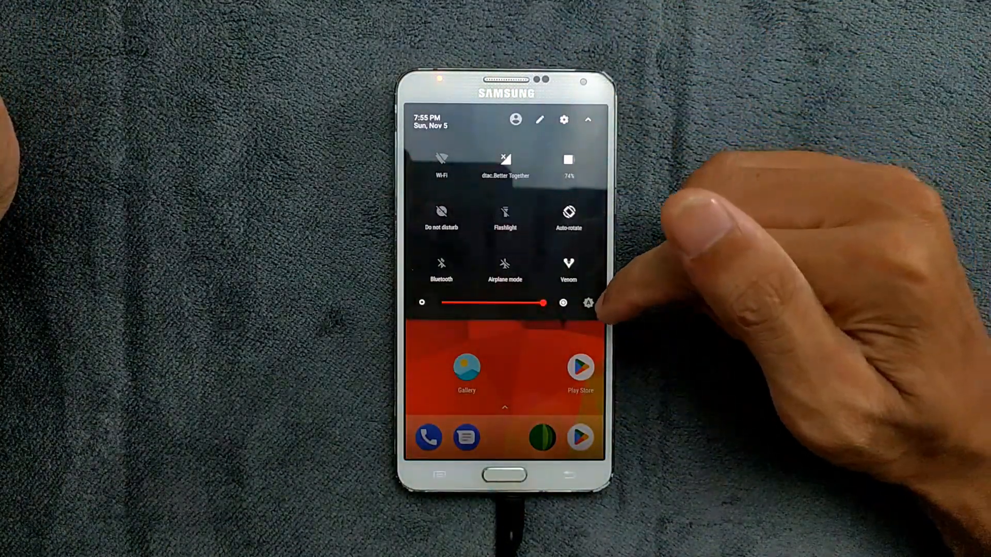
Drag screen brightness down to about half and dismiss the quick settings panel.
left_click_drag(540, 303, 493, 303)
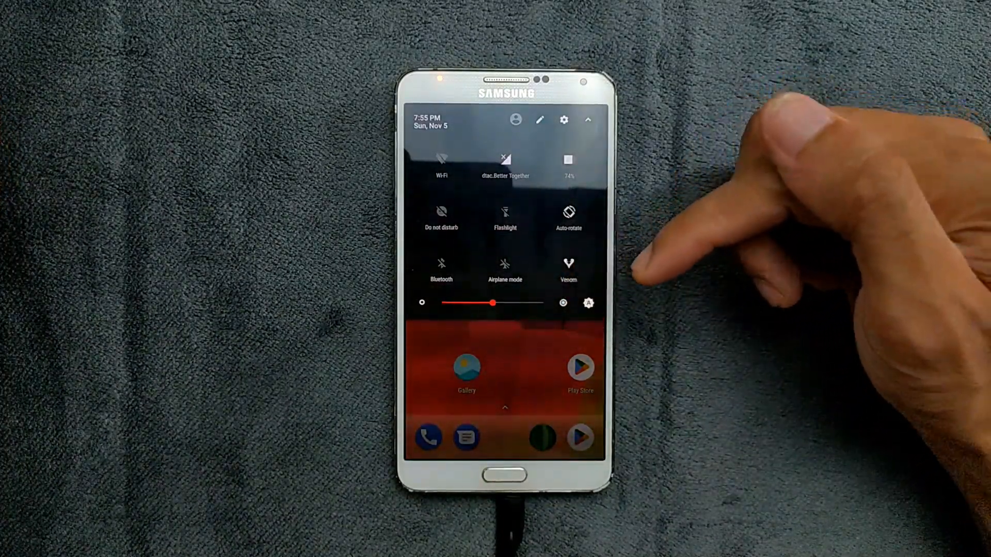
left_click_drag(492, 304, 540, 303)
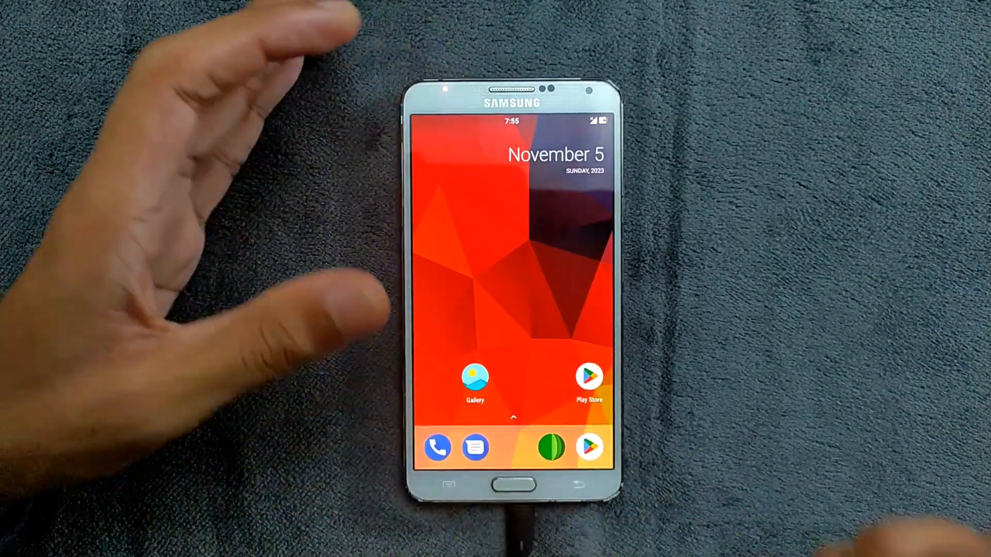
Open Settings from the app drawer, then go back to the home screen.
left_click(513, 417)
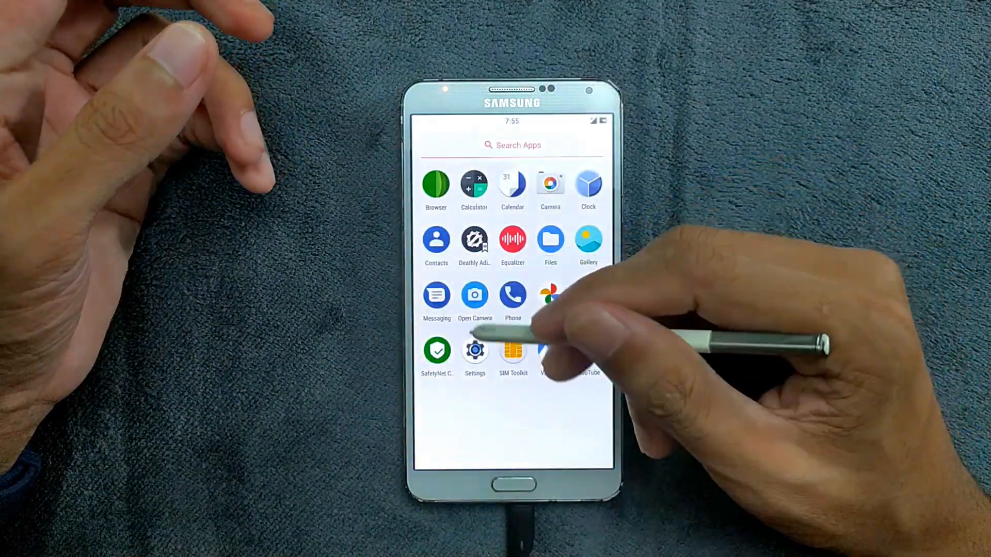
left_click(474, 352)
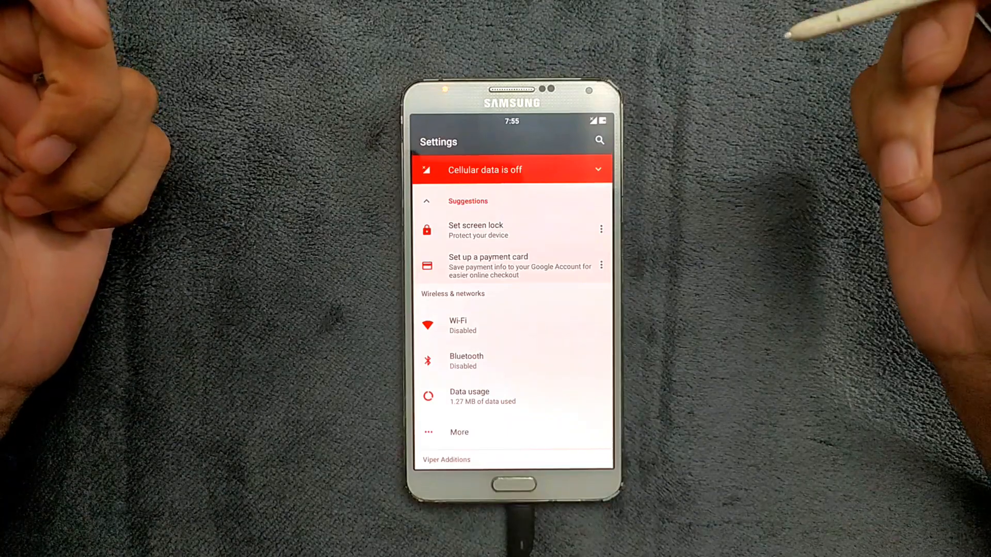
mouse_move(603, 144)
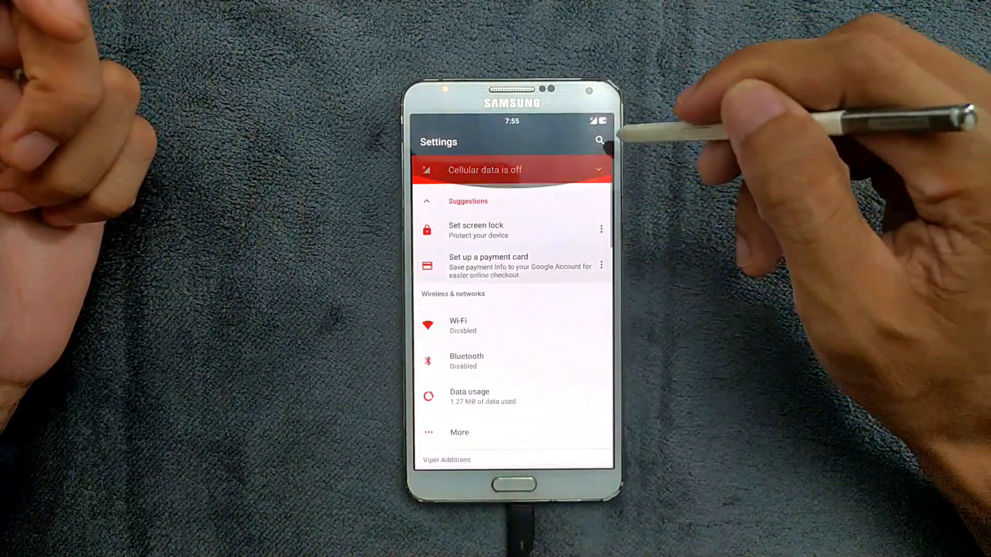
left_click(599, 141)
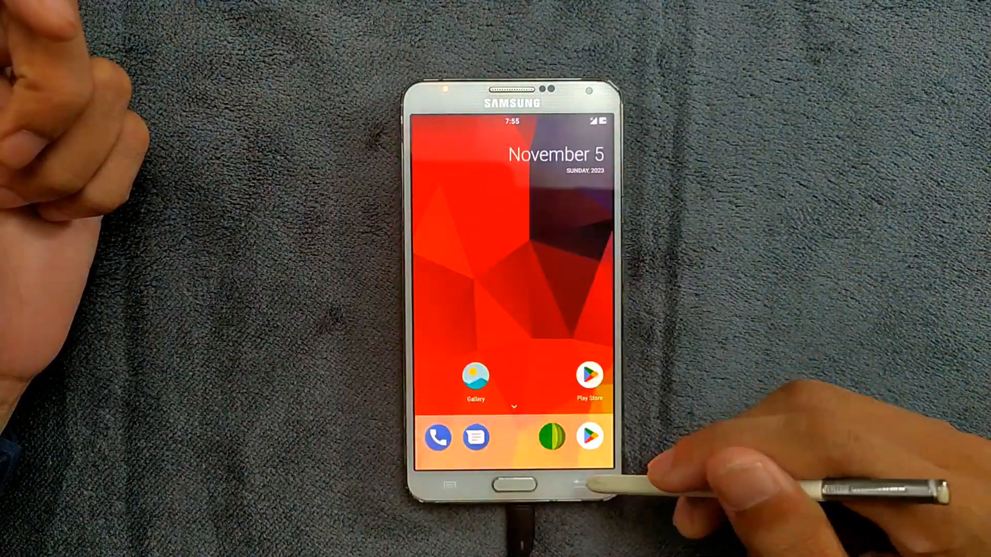
left_click(512, 406)
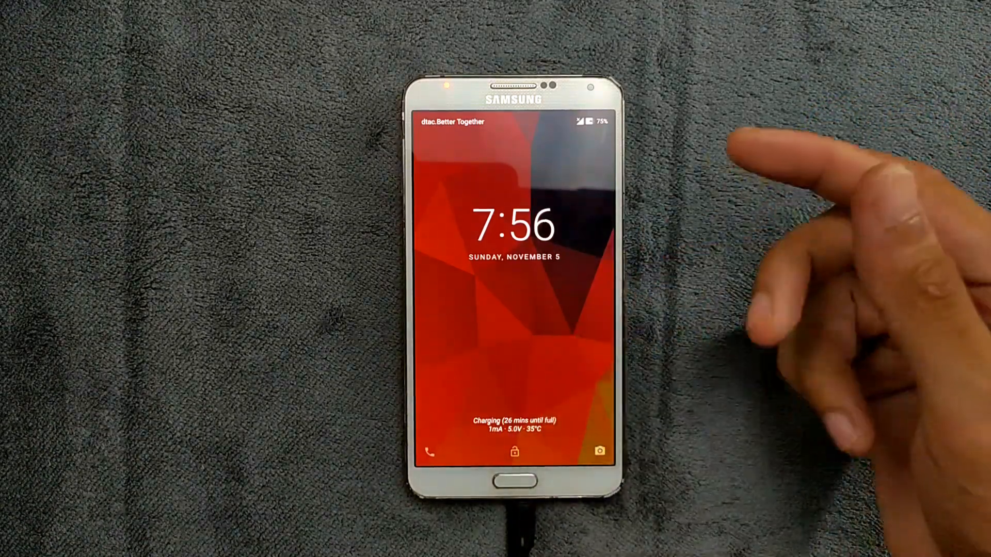
Swipe up on the charging lock screen to unlock the phone.
left_click_drag(514, 452, 515, 253)
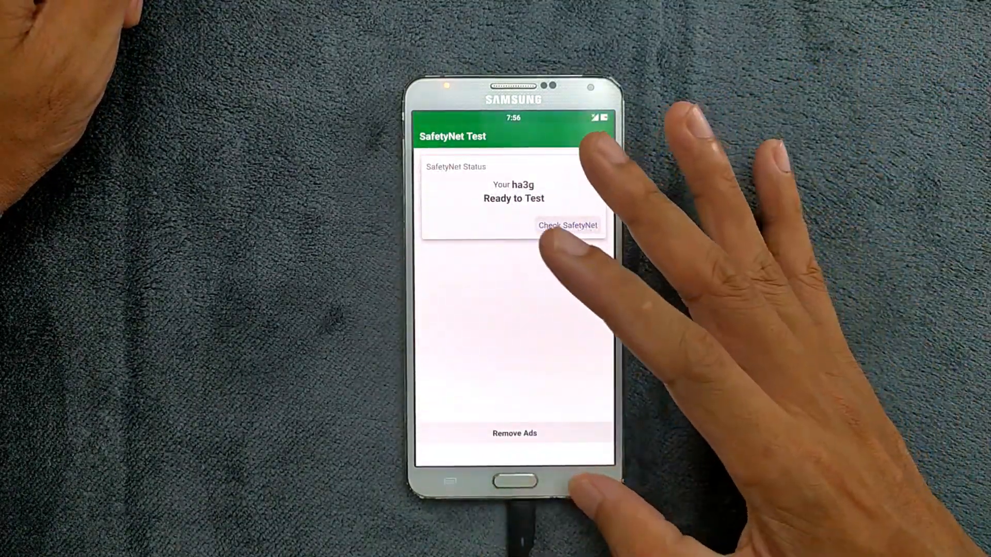
Start the SafetyNet check on the ha3g device, triggering a rate-the-app prompt.
left_click(567, 224)
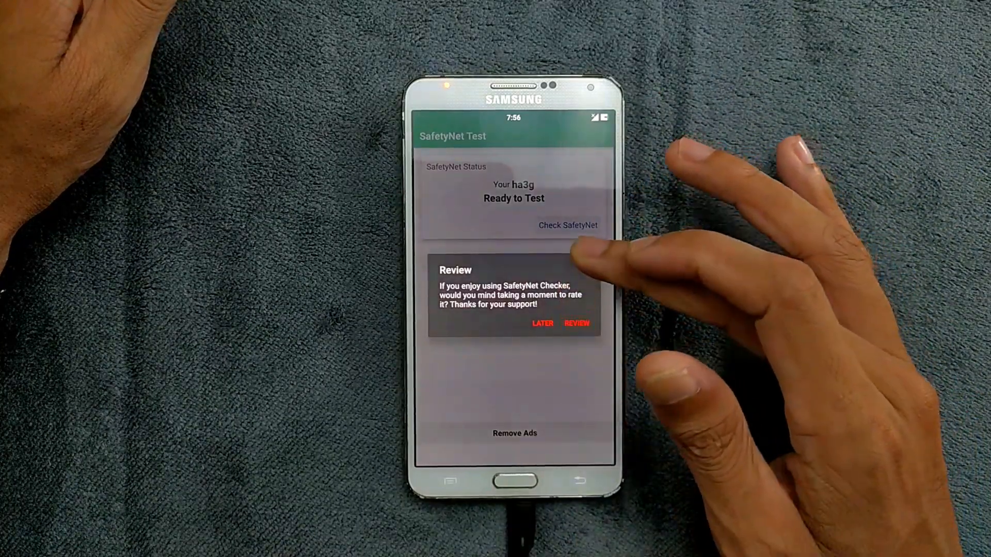